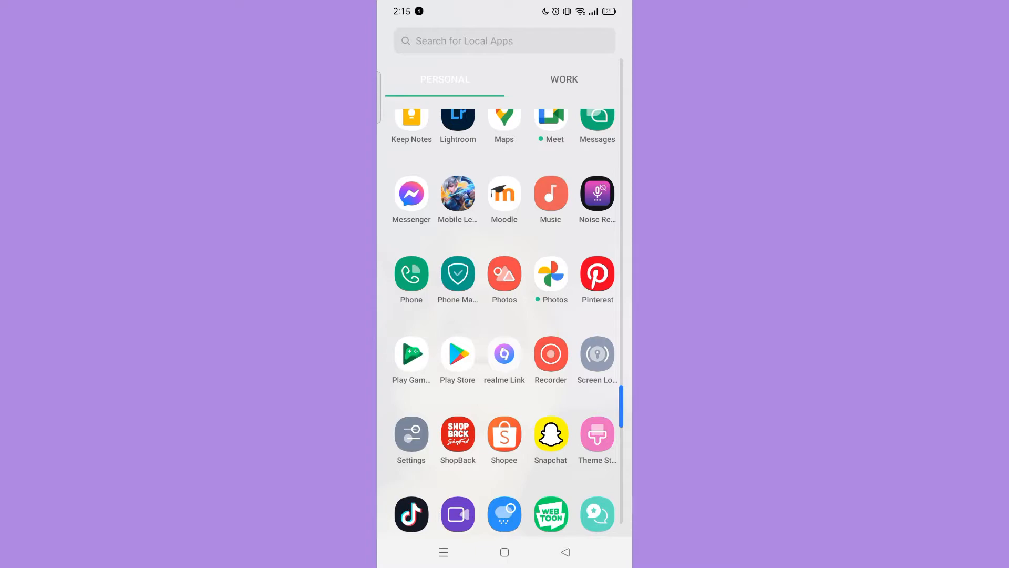
- Launch Play Store and reach Payments & subscriptions from the profile account menu
click(458, 354)
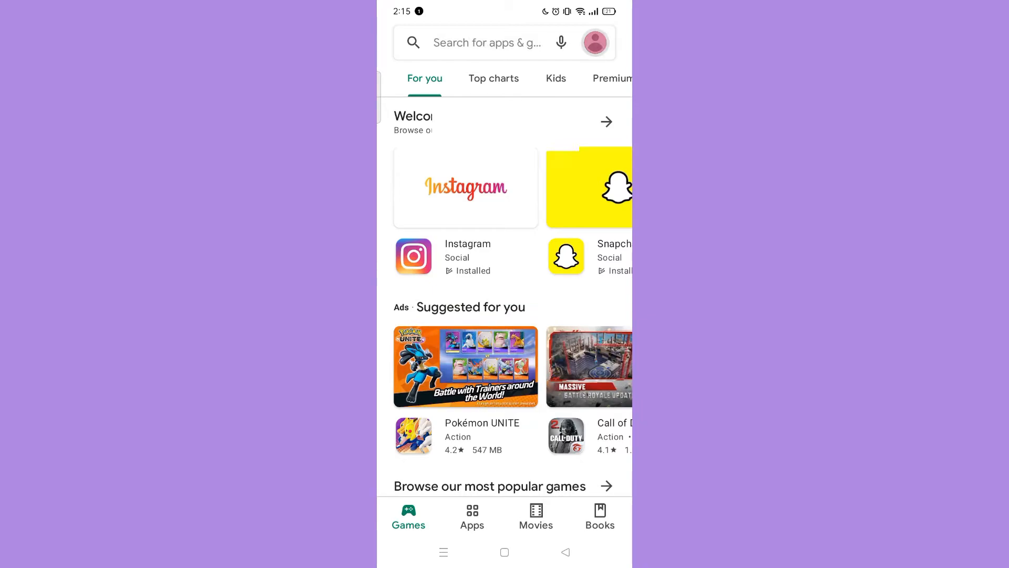
click(593, 42)
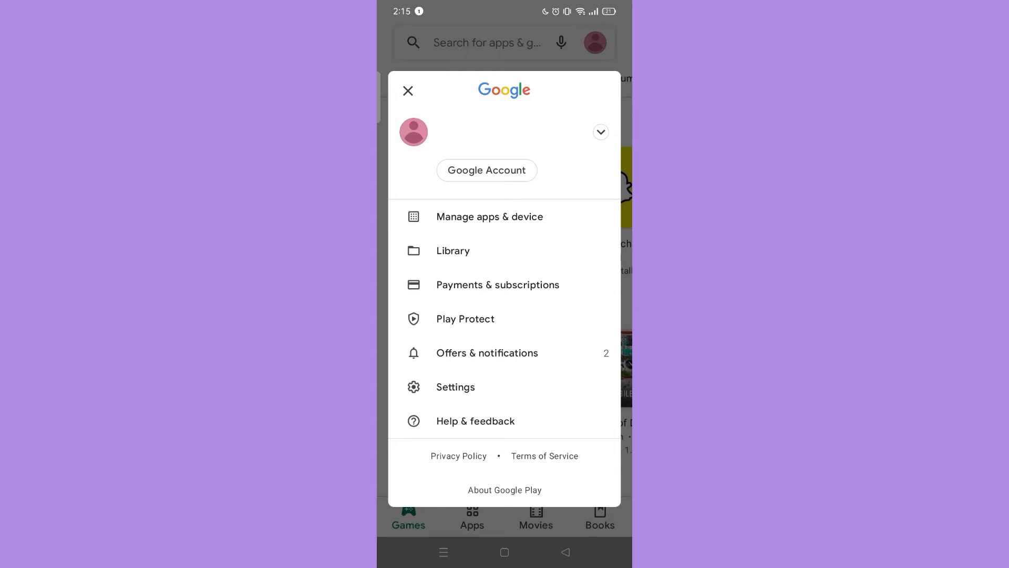
click(497, 285)
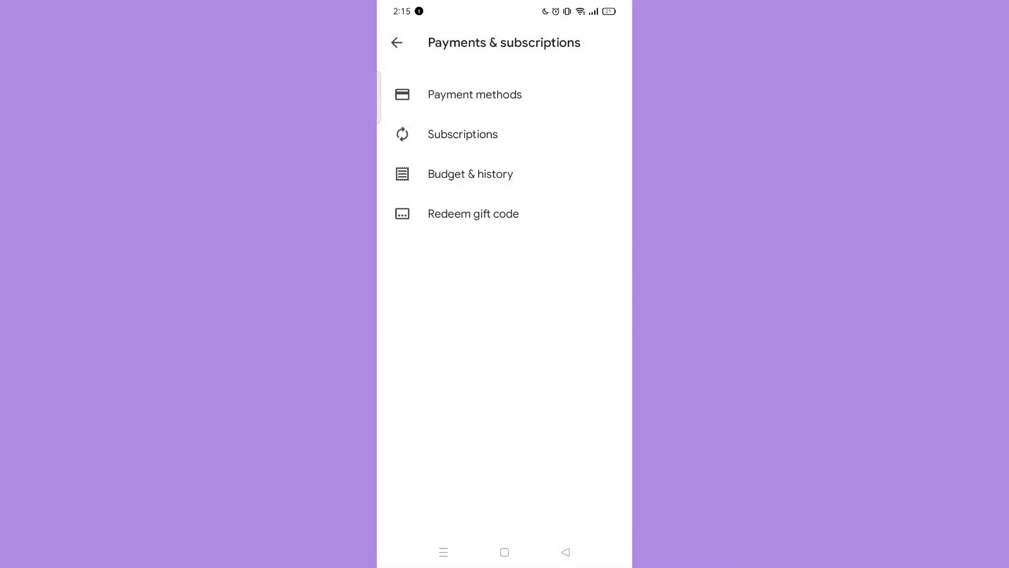
- Exit Payments & subscriptions and return to the app drawer
click(471, 174)
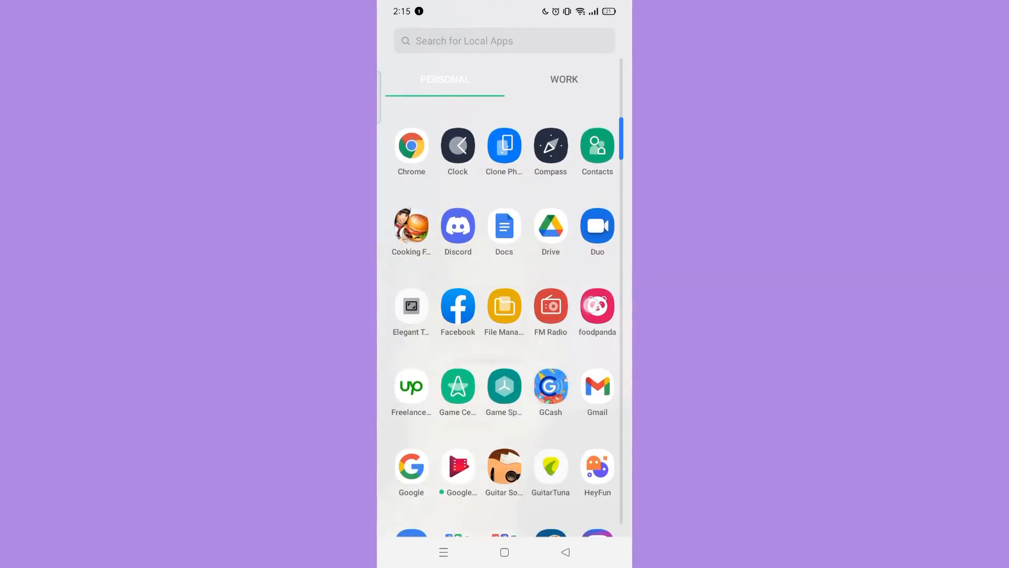
- Launch Gmail and reach the Google Account home page from the profile account menu
click(596, 387)
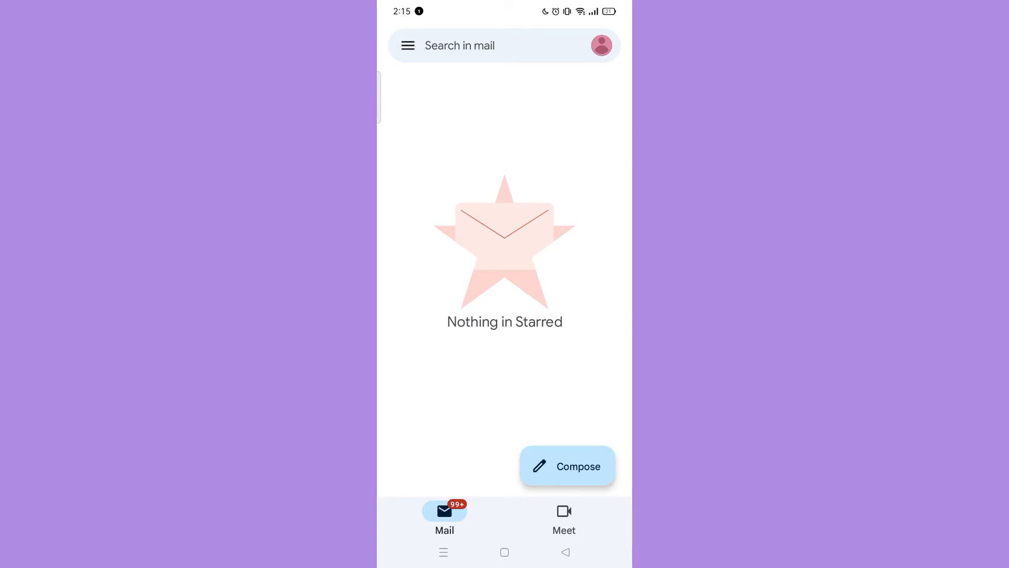
click(601, 45)
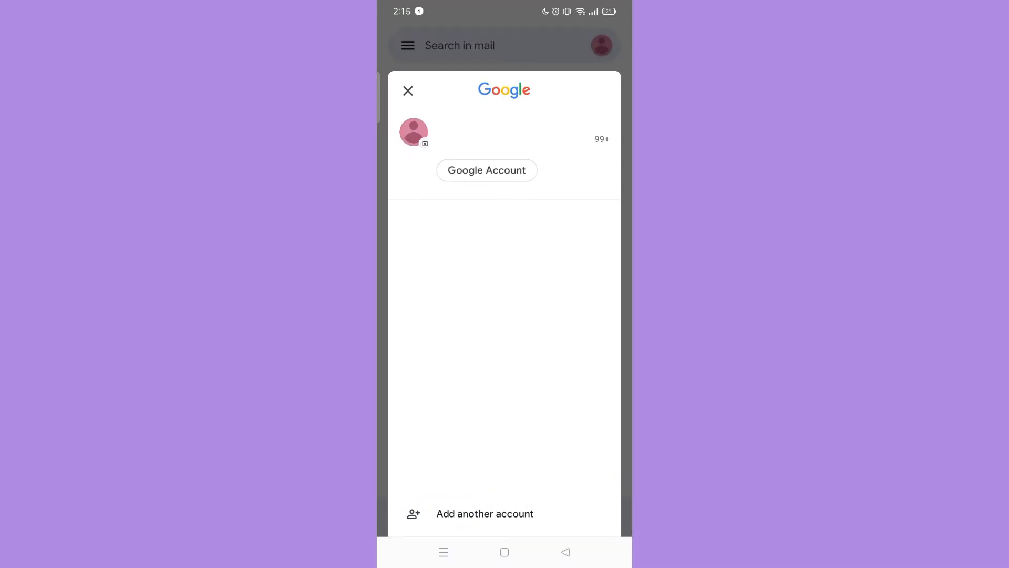
click(487, 170)
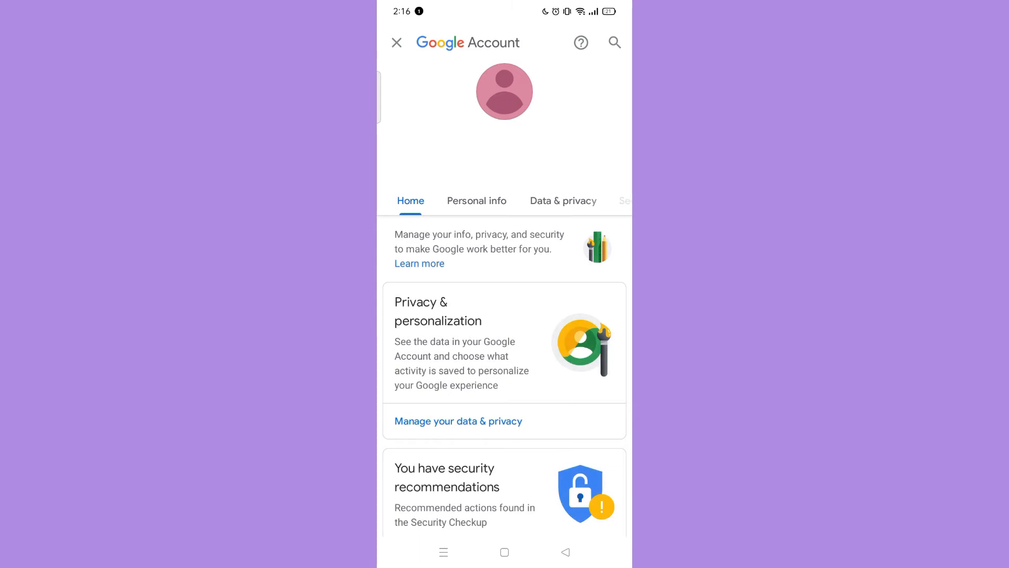
- Switch to Data & privacy and scroll down to the Delete your Google Account option
click(563, 200)
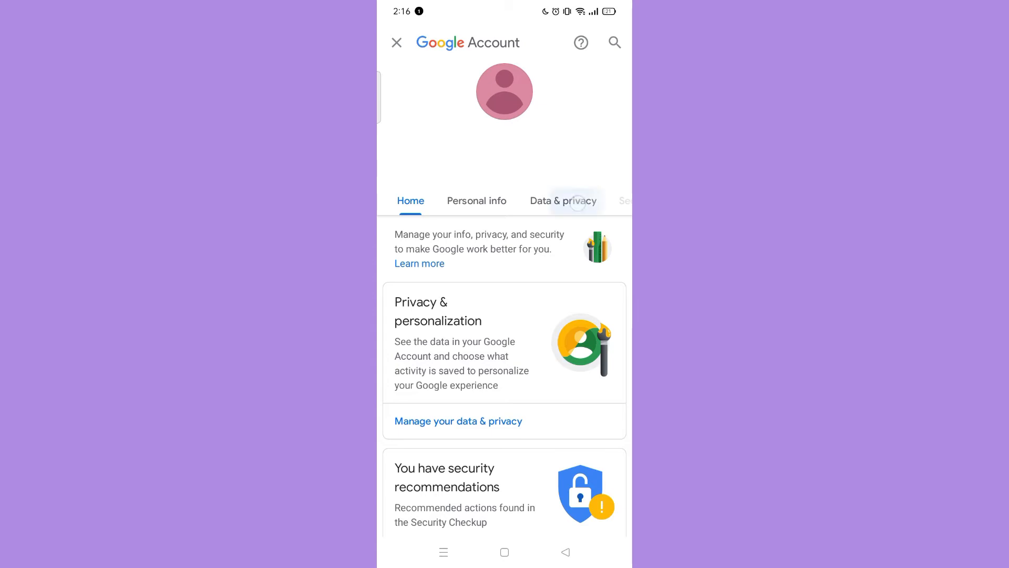
click(563, 201)
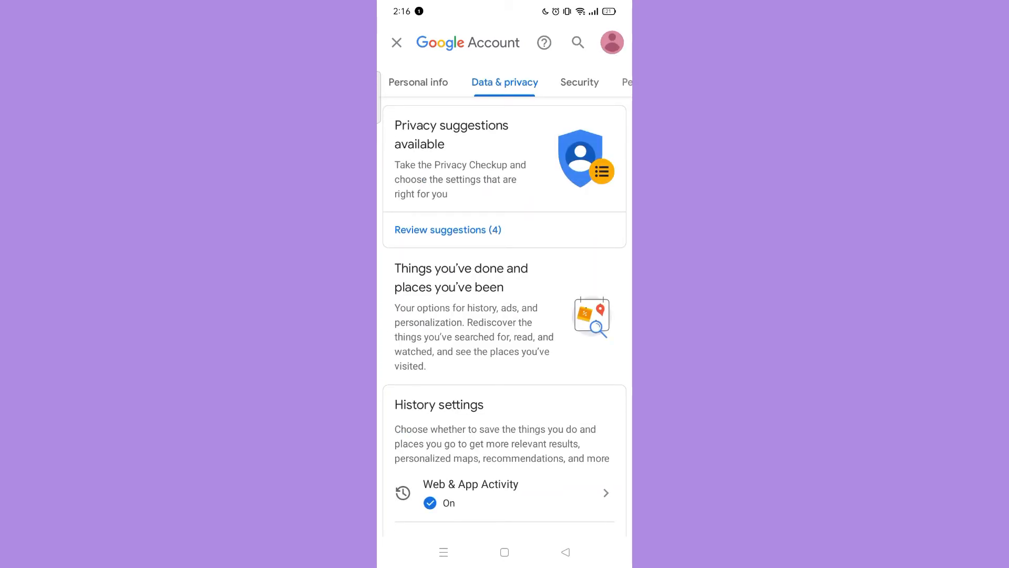
scroll(down, 3)
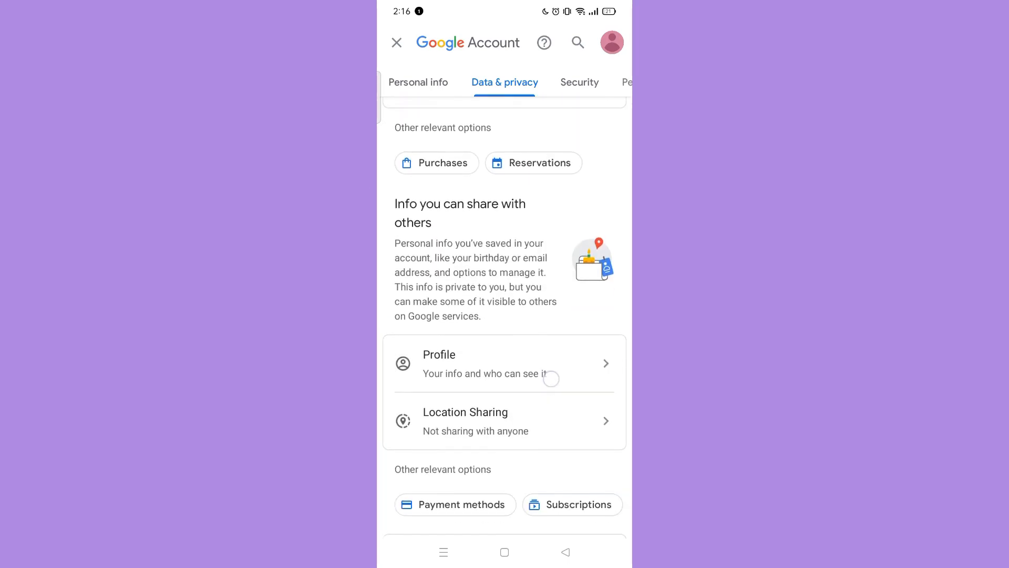
scroll(down, 3)
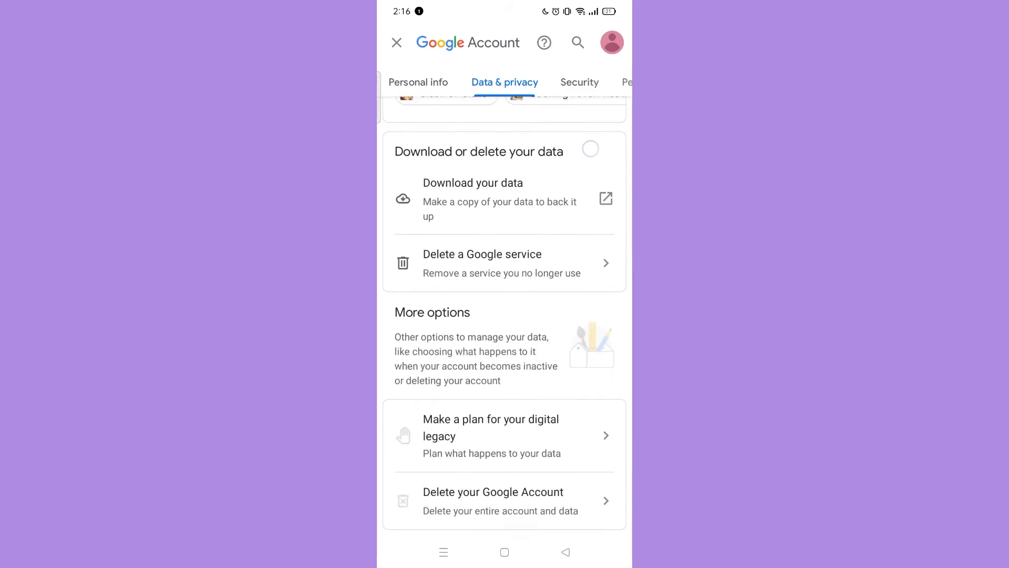
scroll(down, 3)
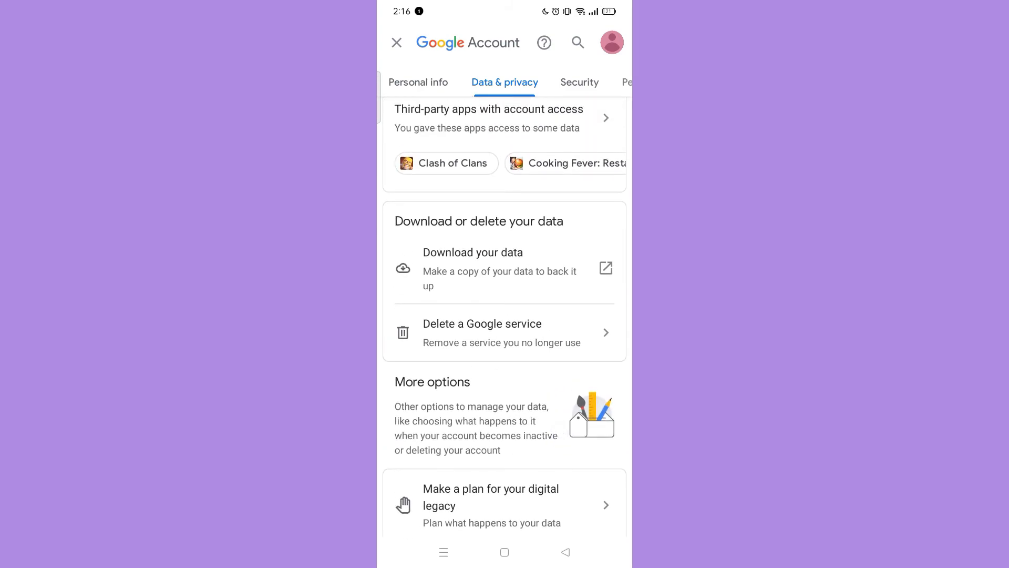
scroll(down, 3)
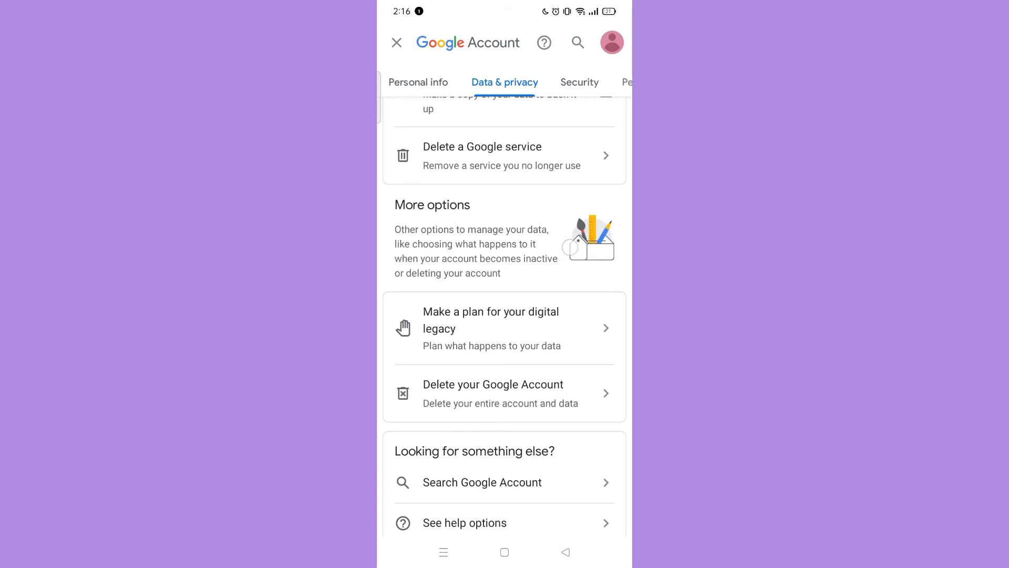
scroll(down, 3)
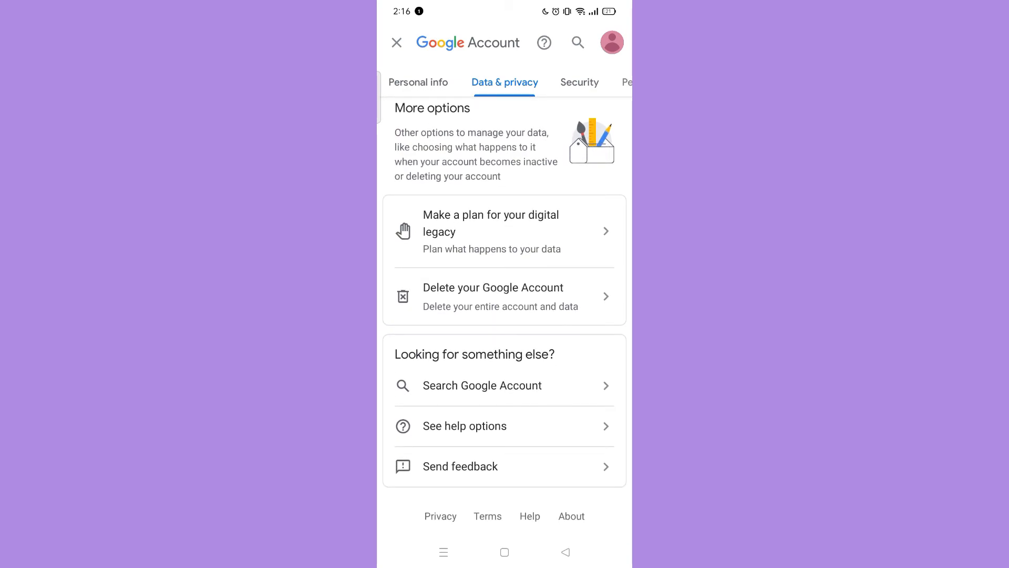
scroll(down, 3)
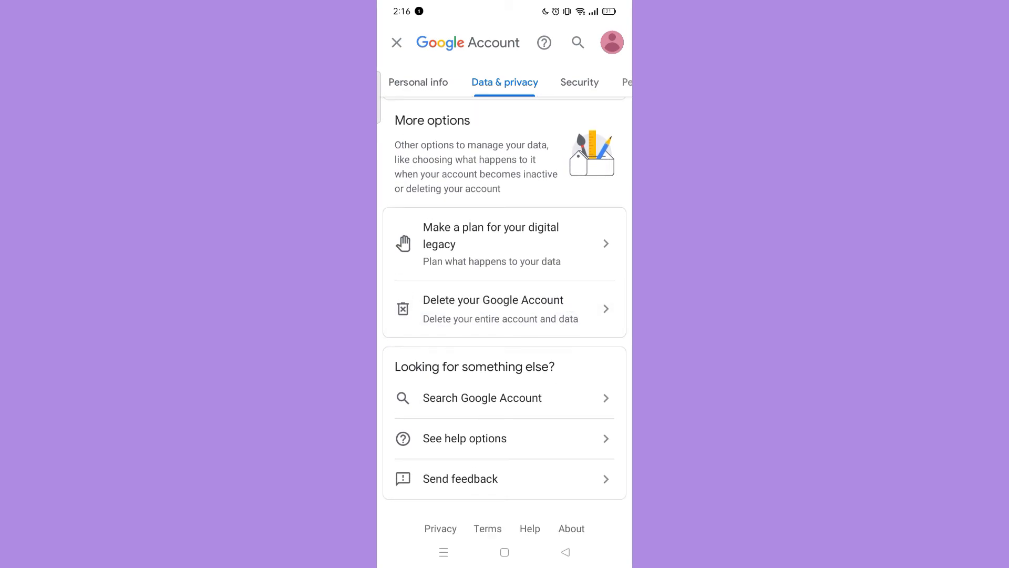